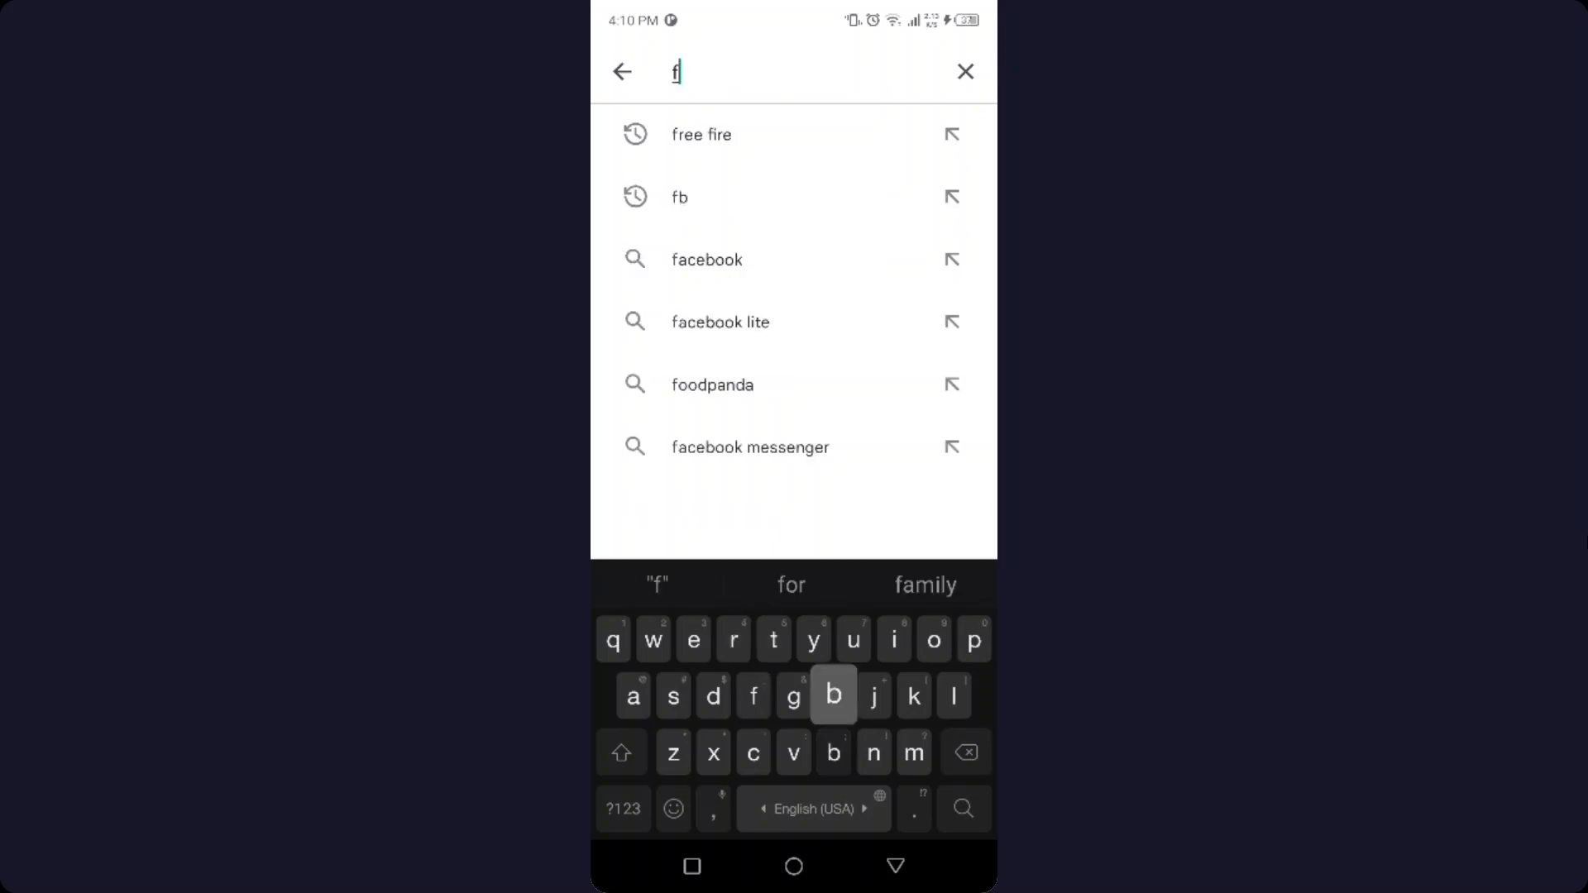
Step: Search the Play Store for 8 ball pool via its search suggestion
{"action": "left_click", "coordinate": [700, 134]}
{"action": "type", "text": "8 ba"}
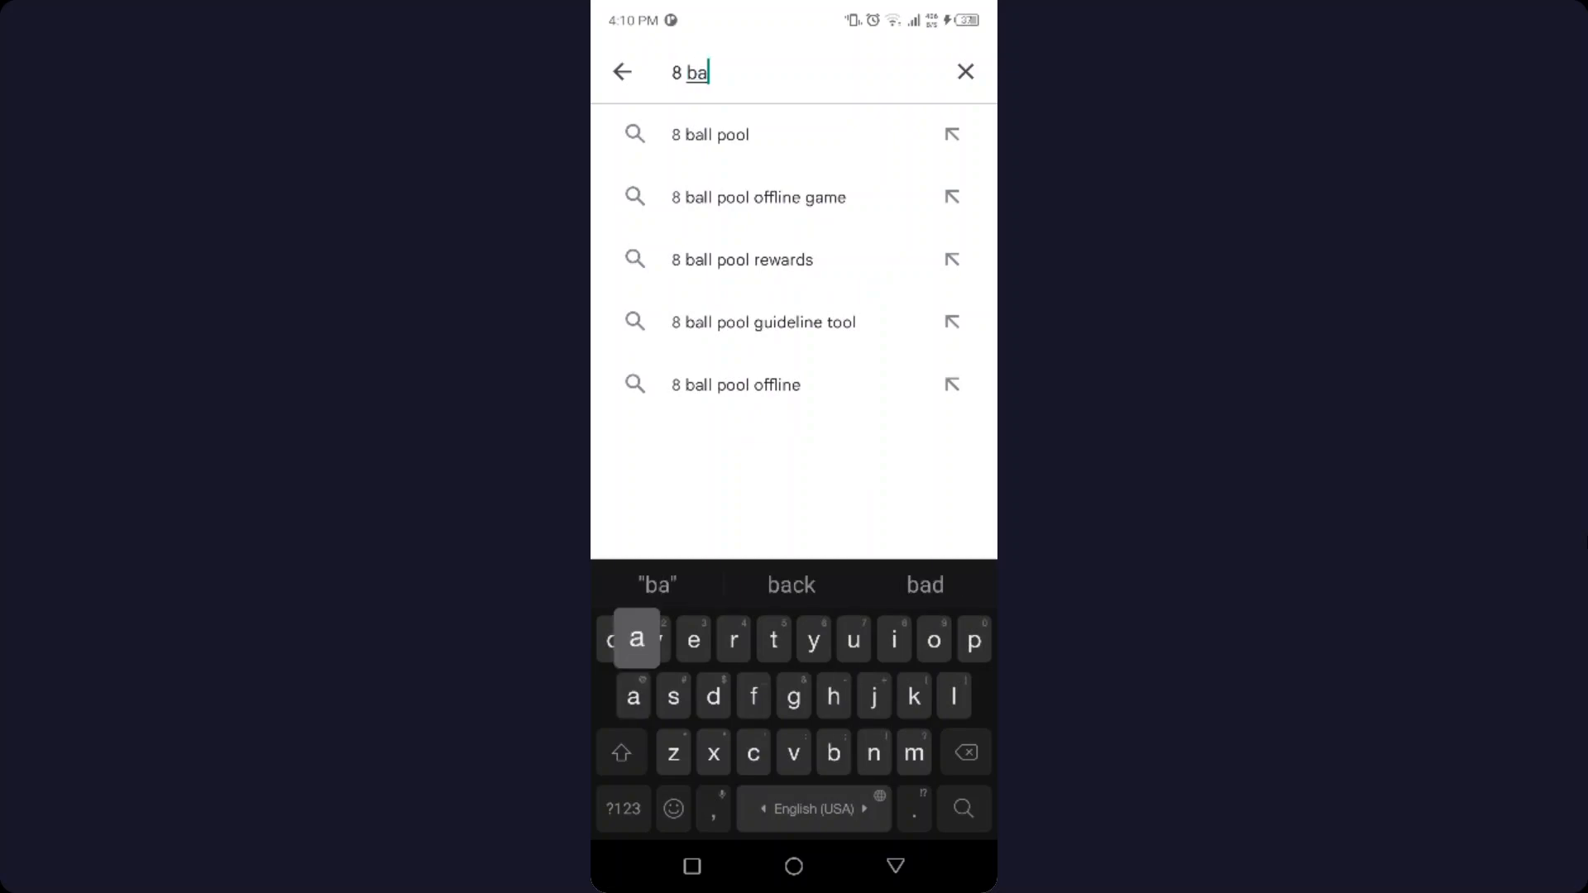
{"action": "left_click", "coordinate": [709, 134]}
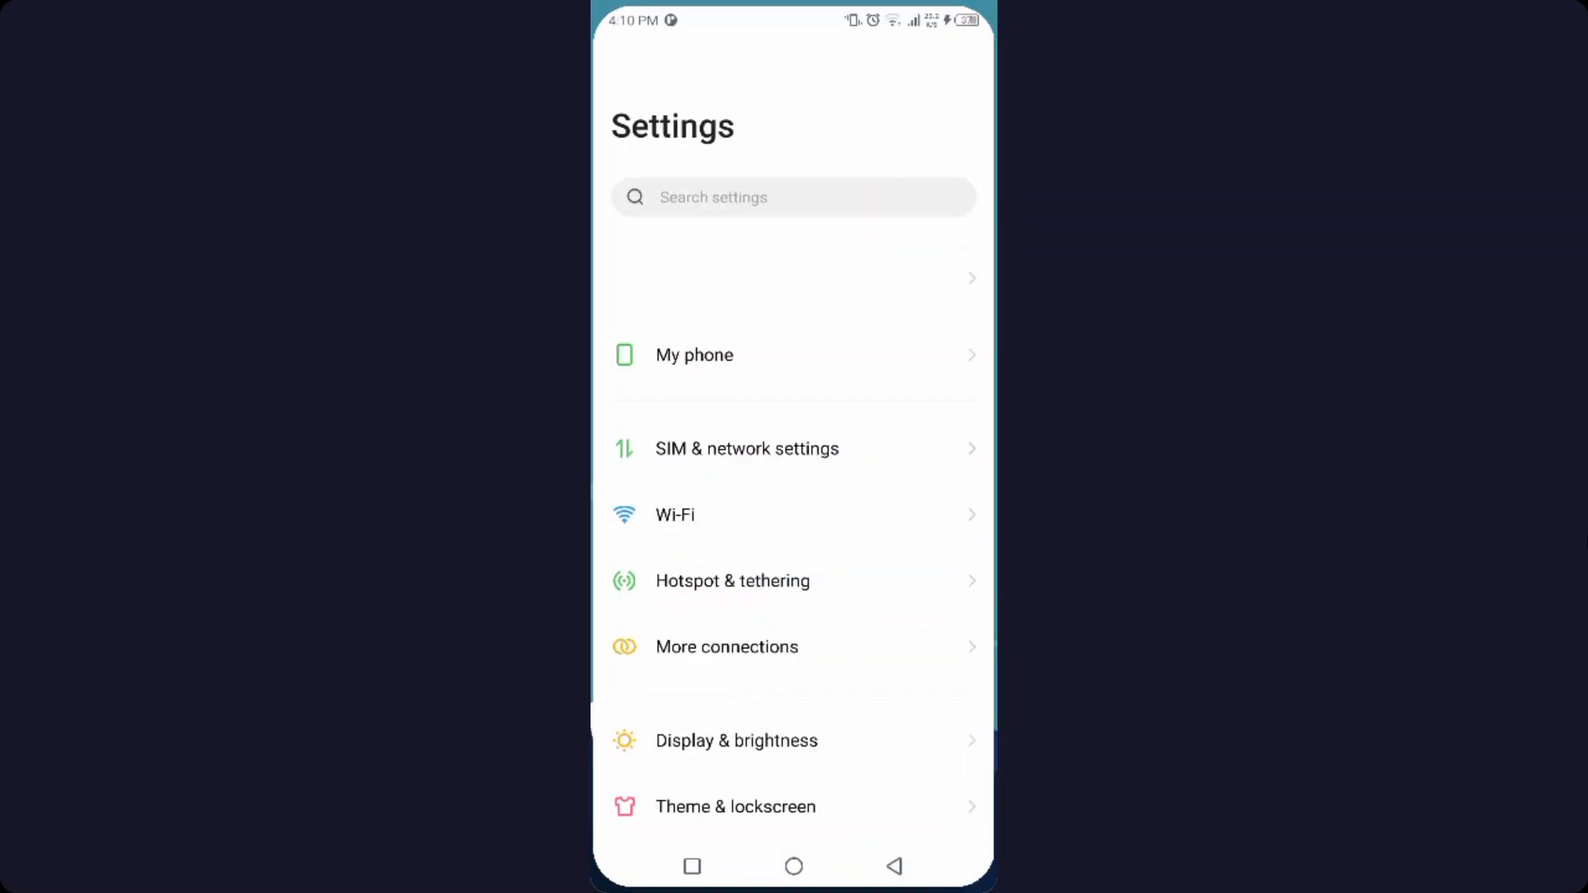
Step: Open App management in Settings and filter the app list by '8'
{"action": "scroll", "scroll_direction": "down", "scroll_amount": 3}
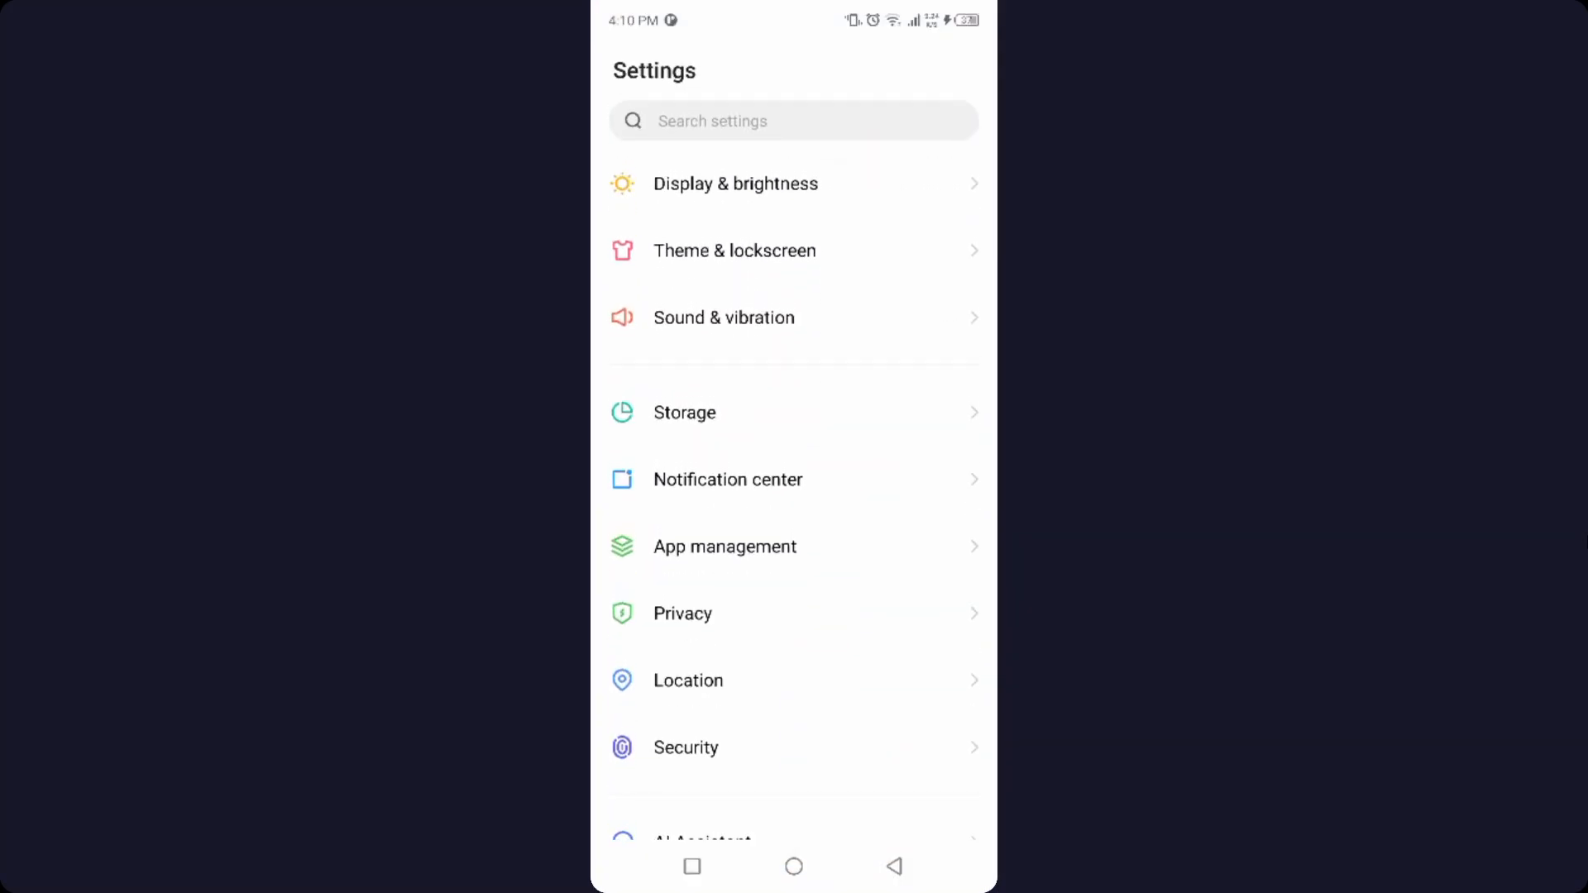
{"action": "left_click", "coordinate": [725, 546]}
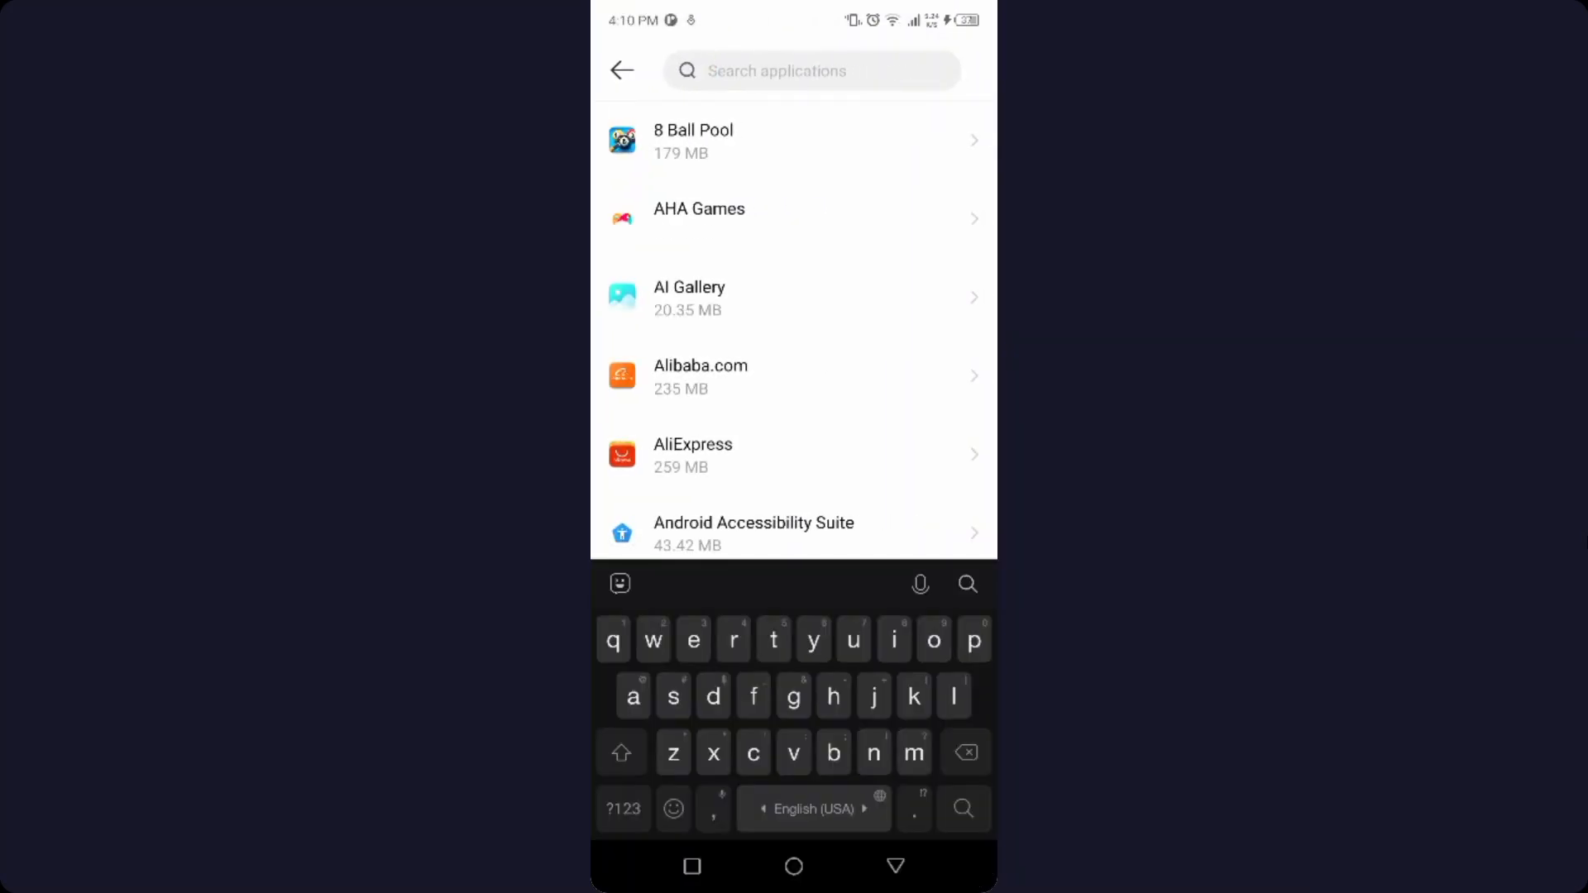
{"action": "type", "text": "8"}
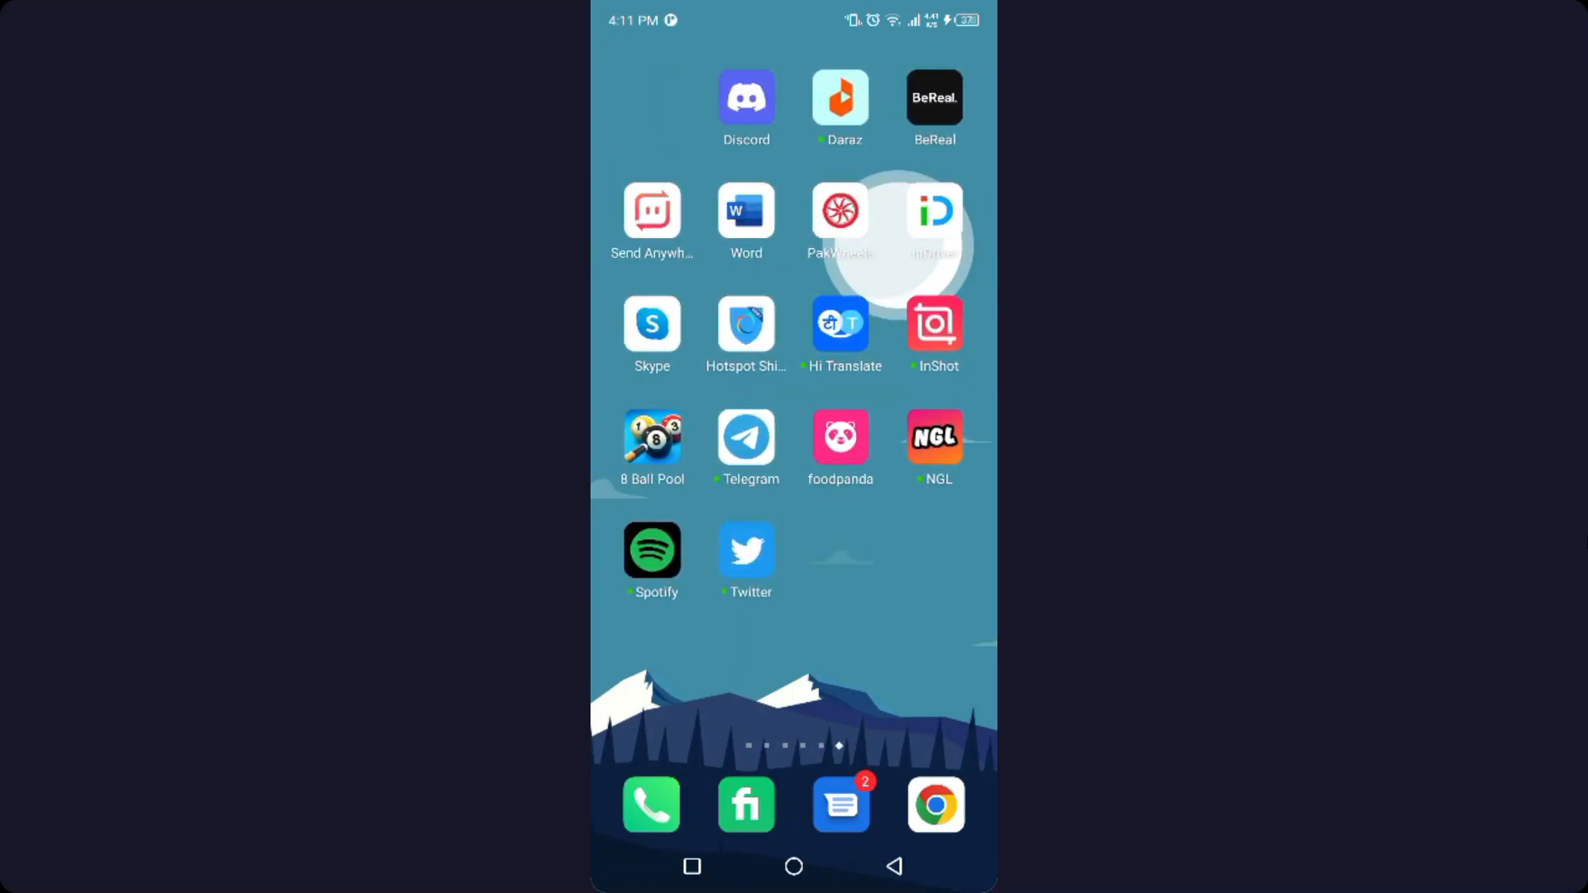
Step: Launch 8 Ball Pool from the home screen and choose Login with Facebook
{"action": "scroll", "scroll_direction": "left", "scroll_amount": 3}
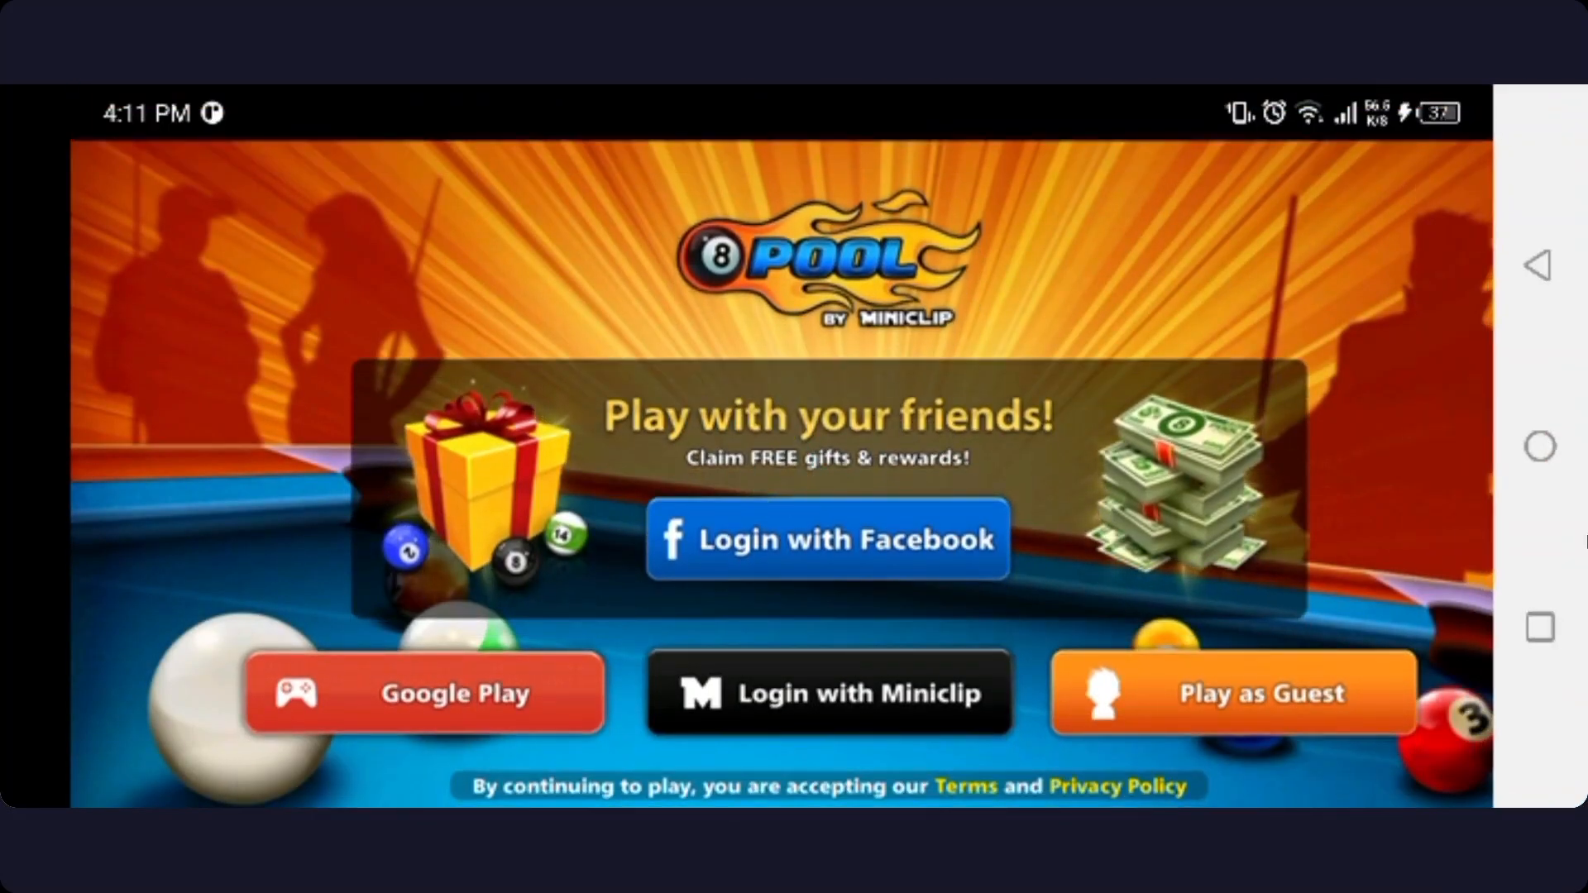
{"action": "left_click", "coordinate": [827, 538]}
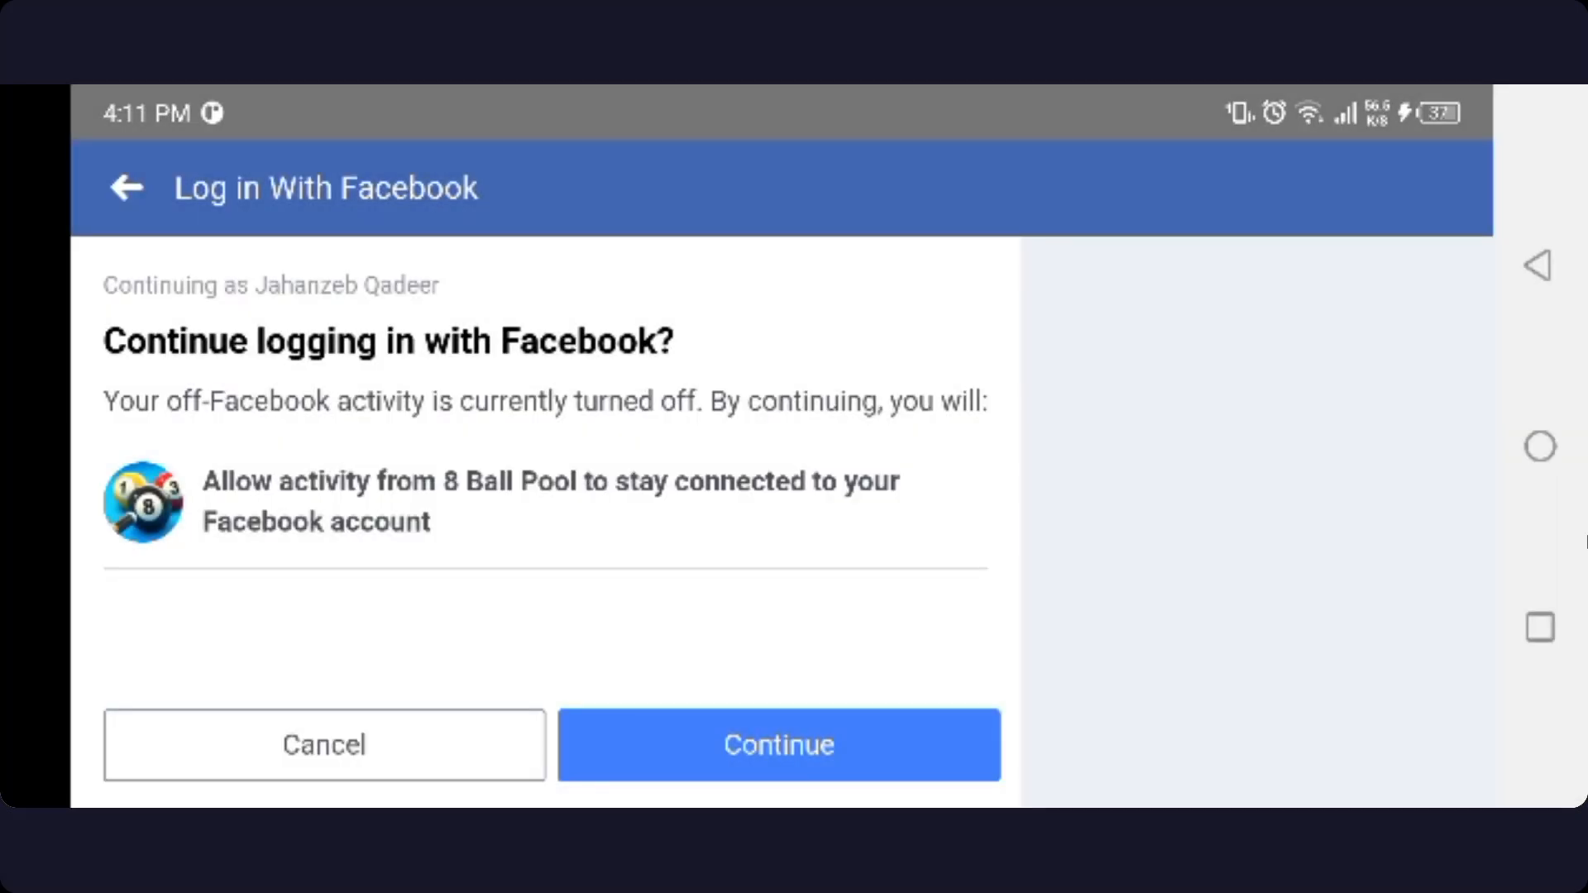